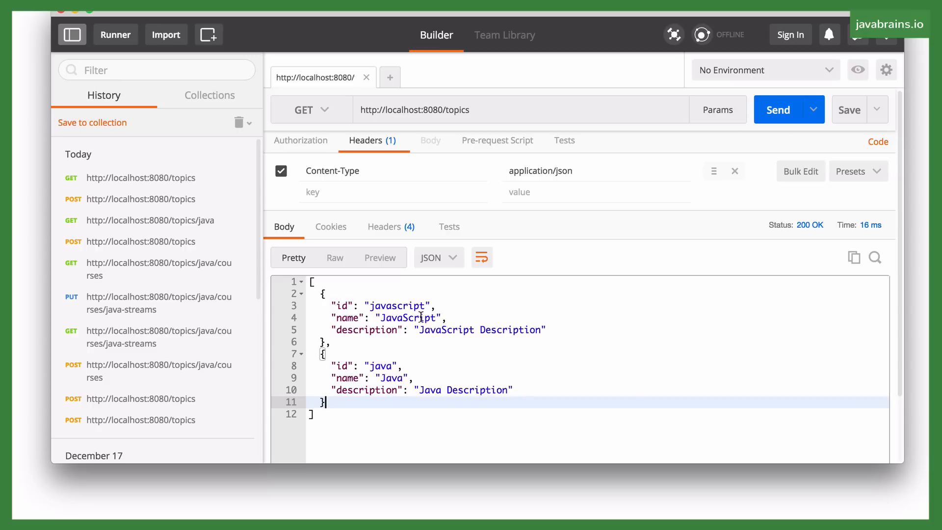
# - Change the /topics request method from GET through POST and PUT to DELETE
pyautogui.click(311, 108)
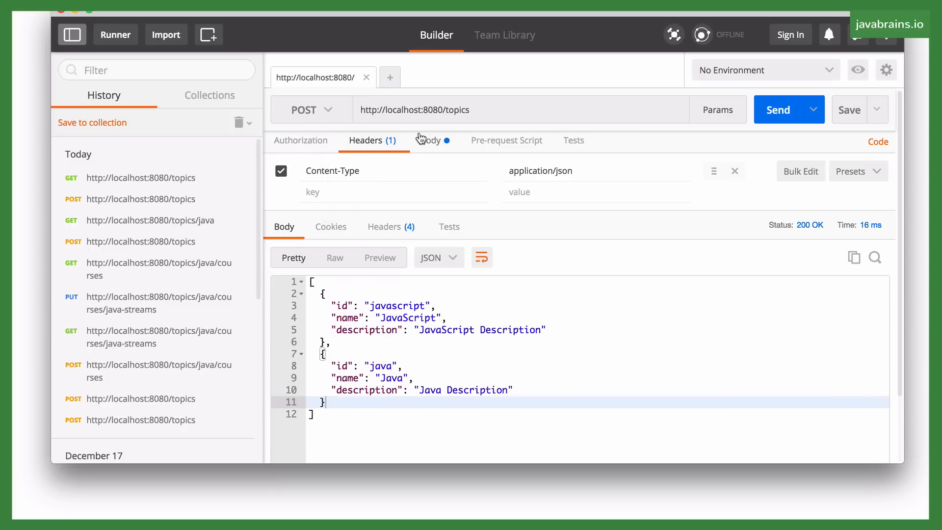
pyautogui.click(311, 109)
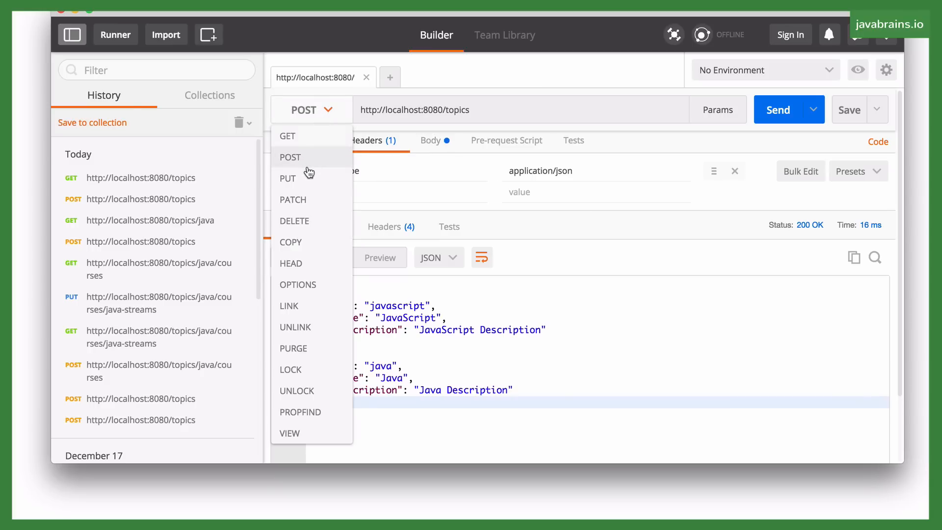
pyautogui.click(287, 177)
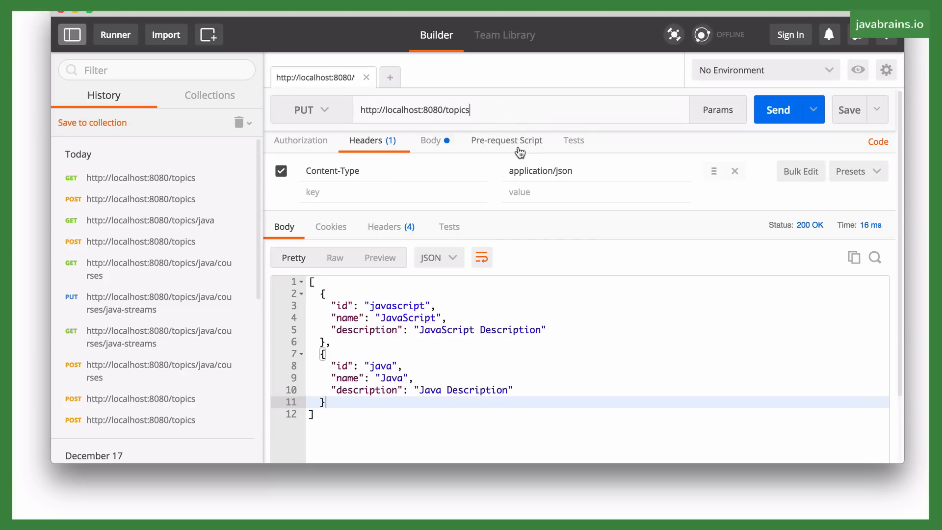
pyautogui.click(312, 109)
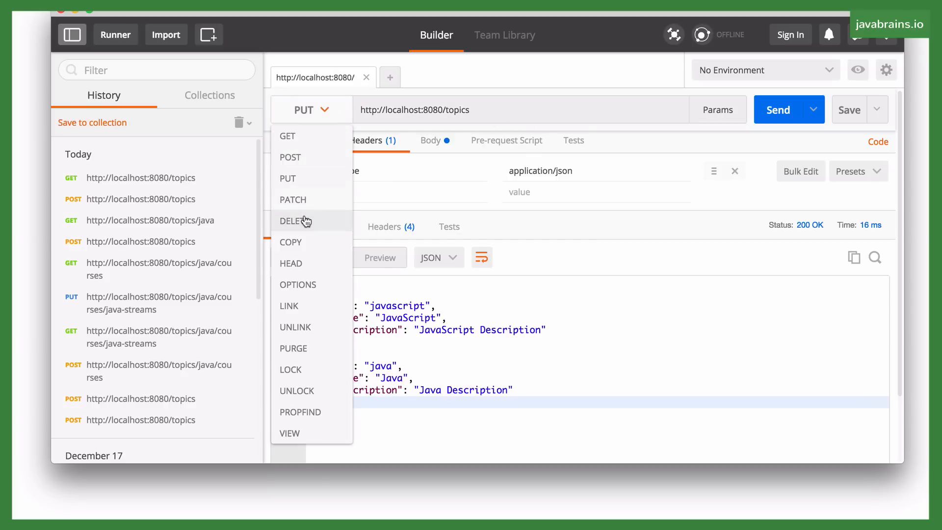
pyautogui.click(295, 221)
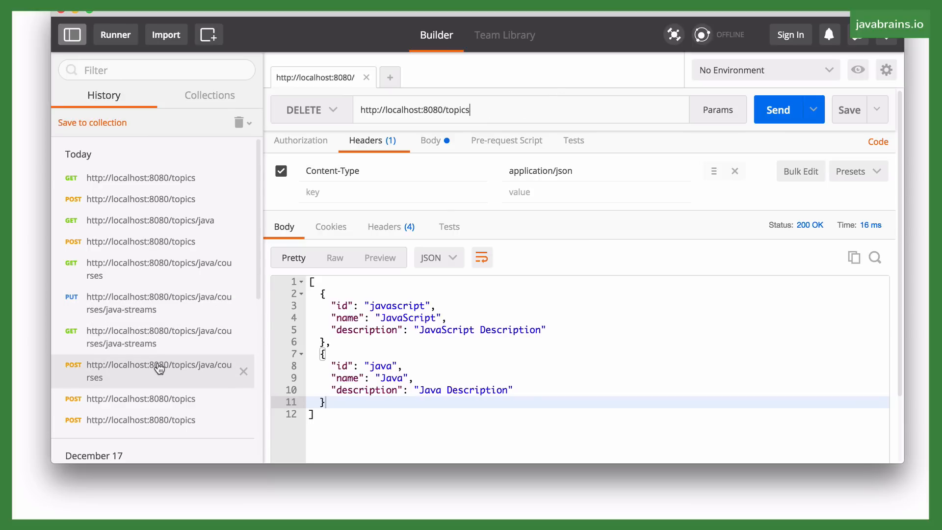
# - Send the saved POST adding Java Streams to /topics/java/courses, then reload the GET /topics/java request
pyautogui.click(157, 370)
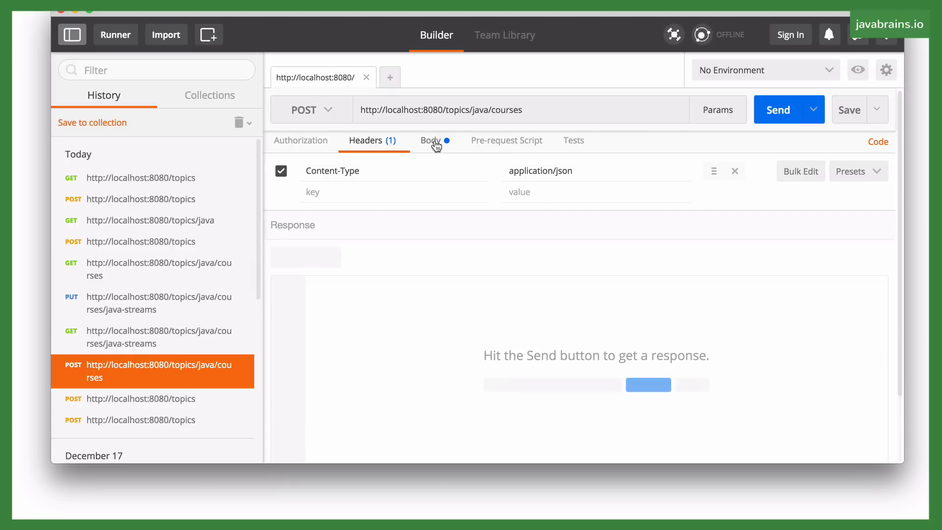
pyautogui.click(430, 140)
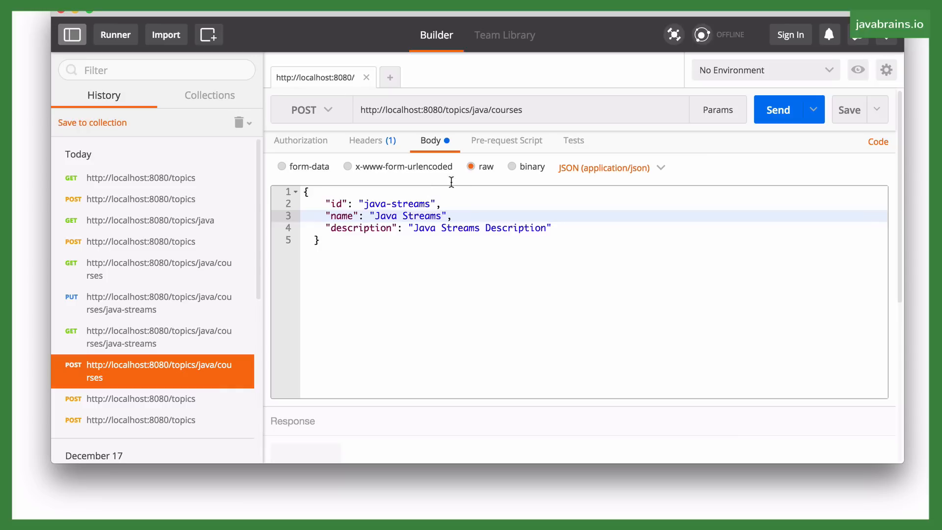
pyautogui.click(777, 109)
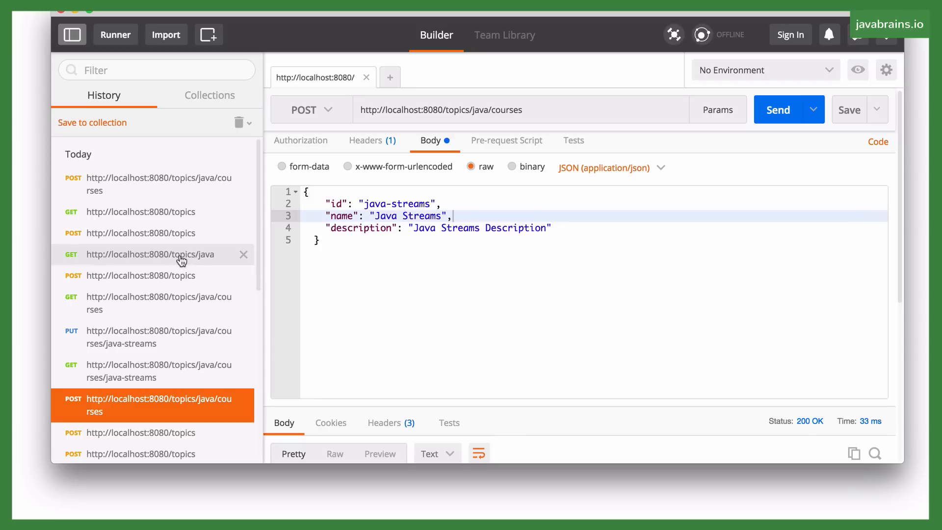
pyautogui.click(150, 254)
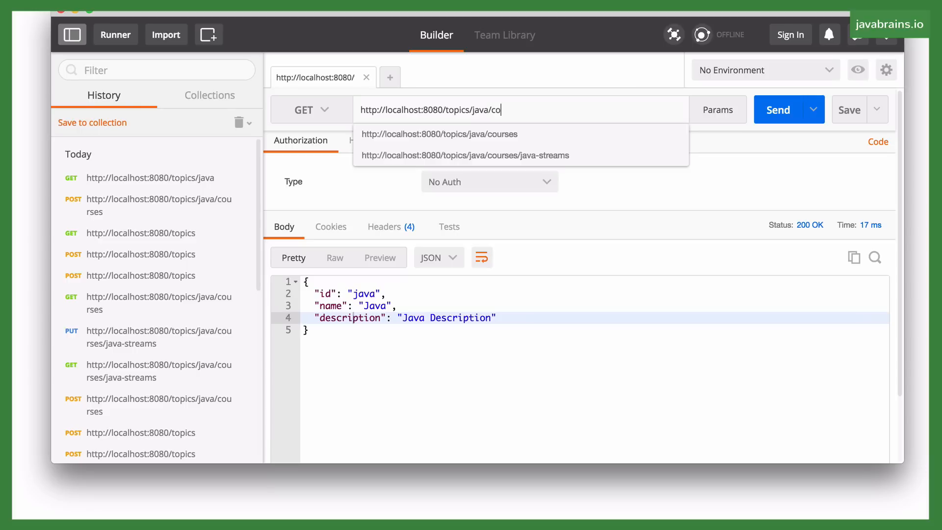
# - Send GET localhost:8080/topics/java/courses returning the Java Streams course, keeping the method as GET
pyautogui.click(438, 134)
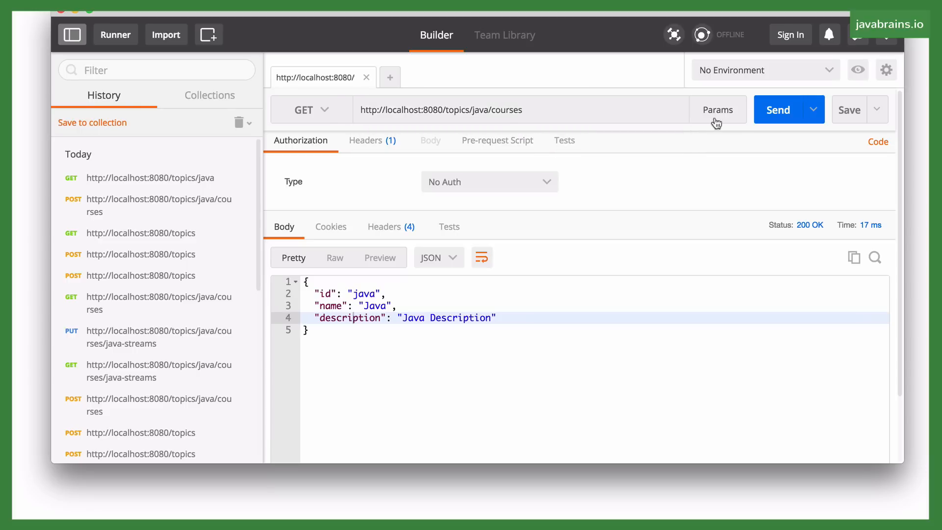
pyautogui.click(777, 109)
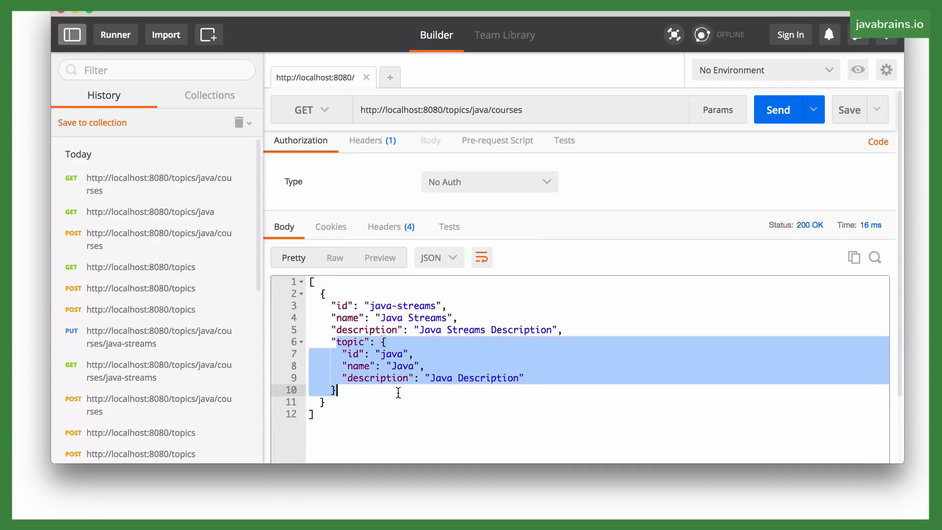
pyautogui.click(311, 109)
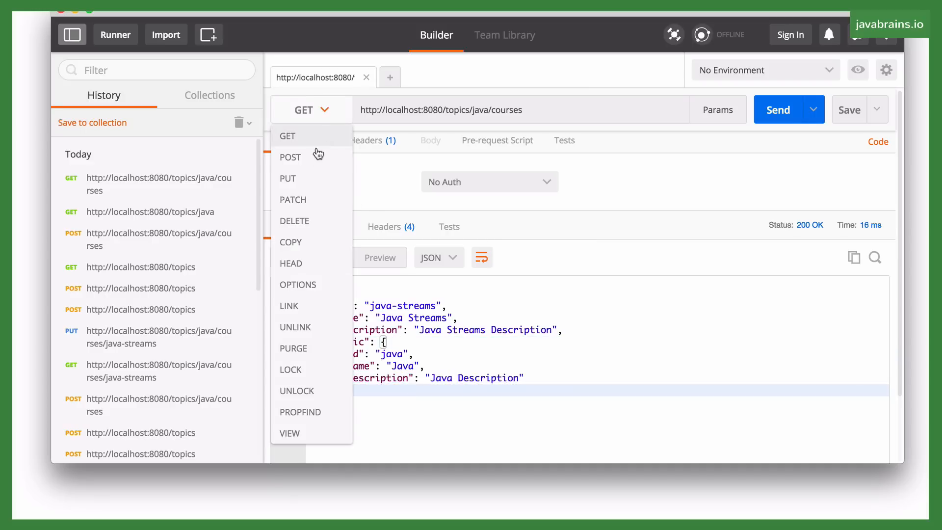
pyautogui.click(287, 135)
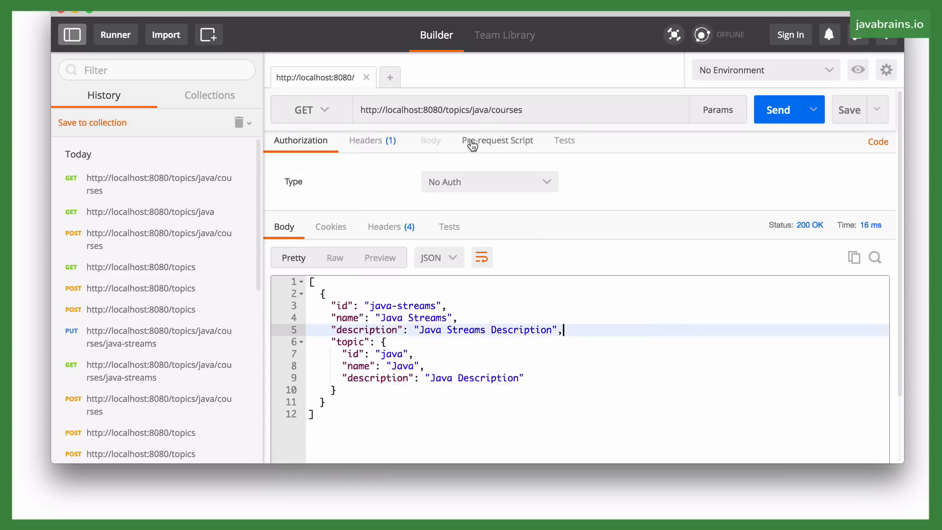